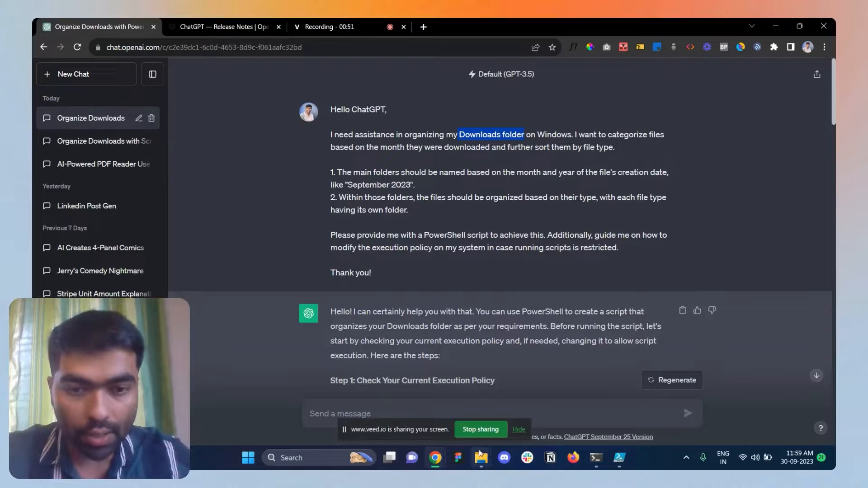
Select the Documents folder's location path from its Properties, then return to Chrome
left_click(480, 458)
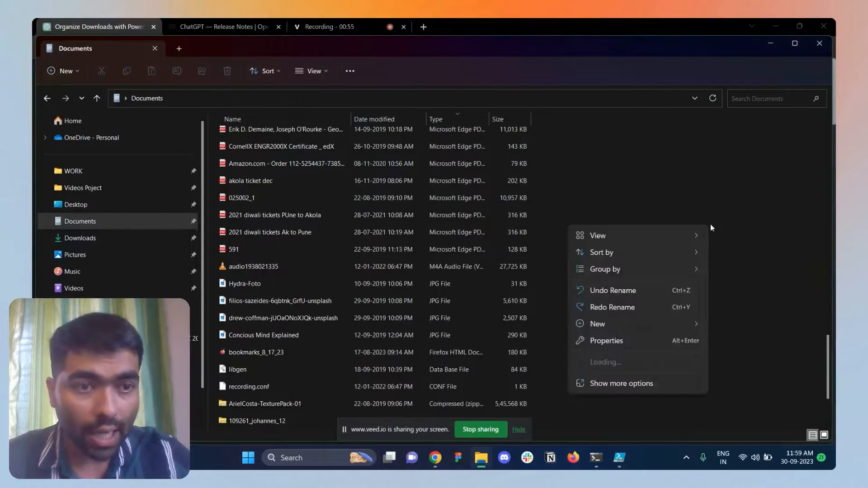
left_click(606, 341)
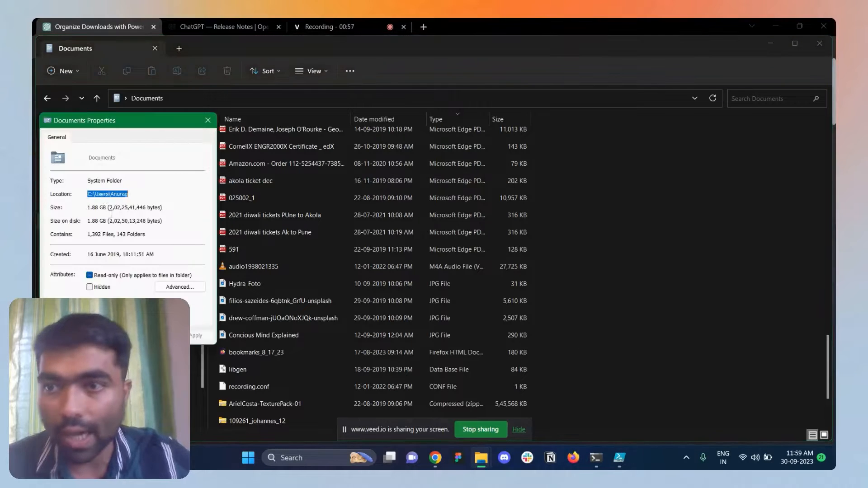
left_click(283, 317)
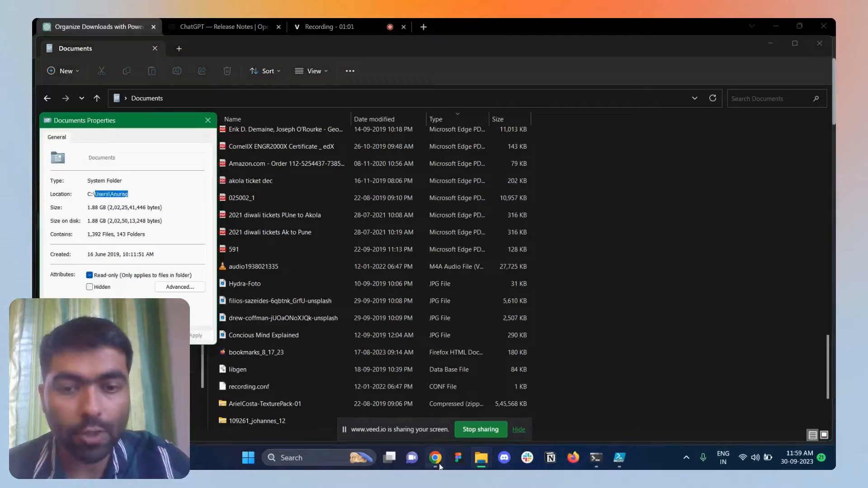
left_click(435, 457)
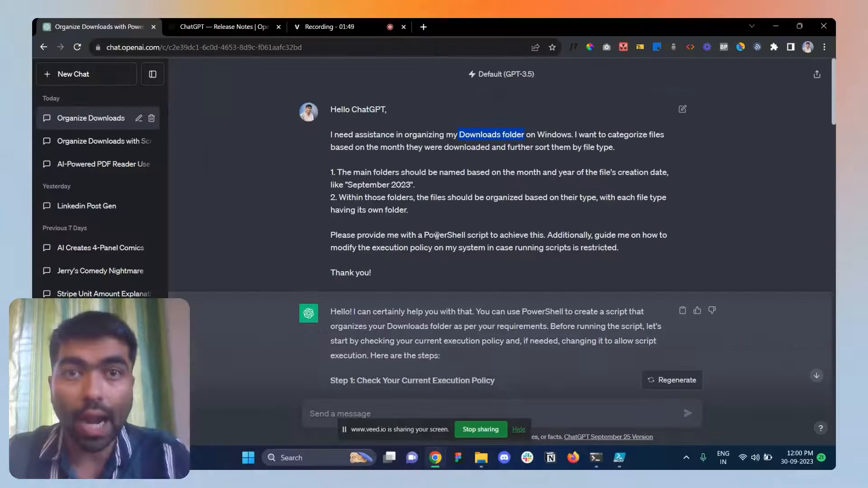
scroll("down", 3)
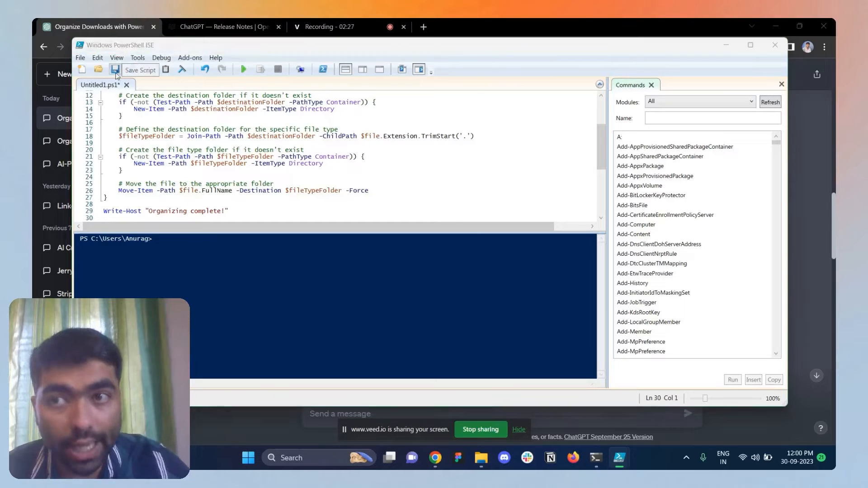
Save the script to the Desktop as 'OrganizeDownloads'
left_click(115, 70)
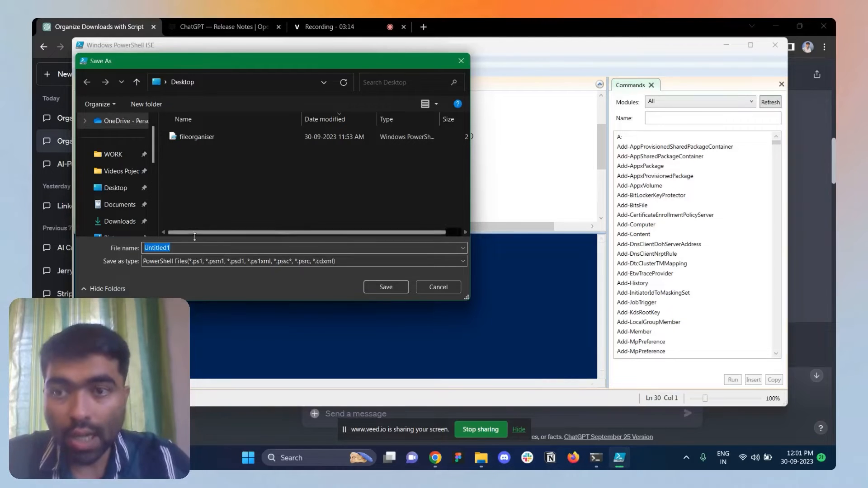
type("OrganizeDownloads")
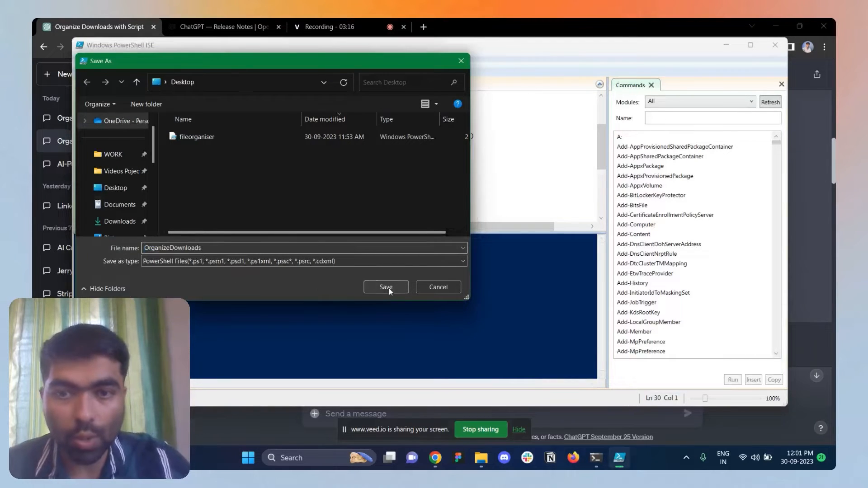
left_click(385, 286)
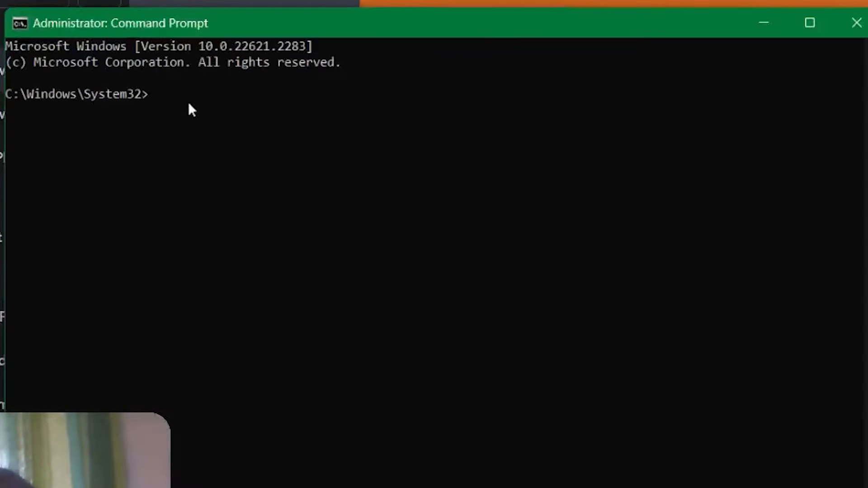
mouse_move(174, 102)
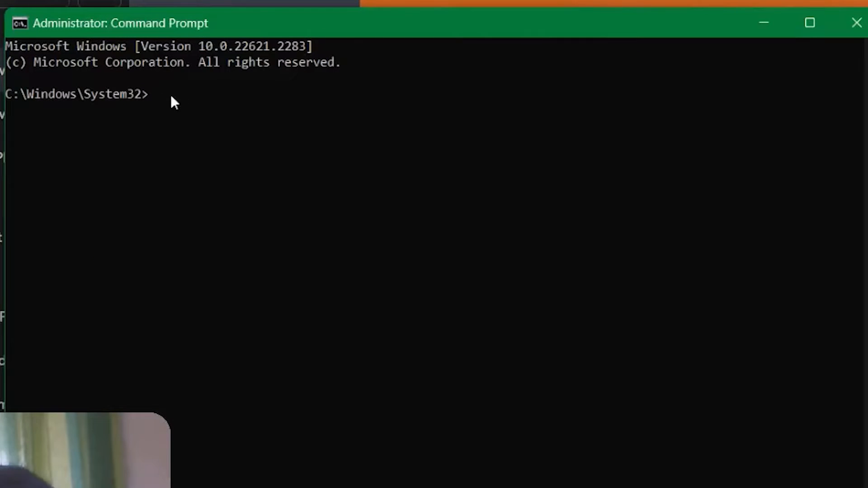
Change directory to C:\Users\Anurag in the administrator Command Prompt
type("cd")
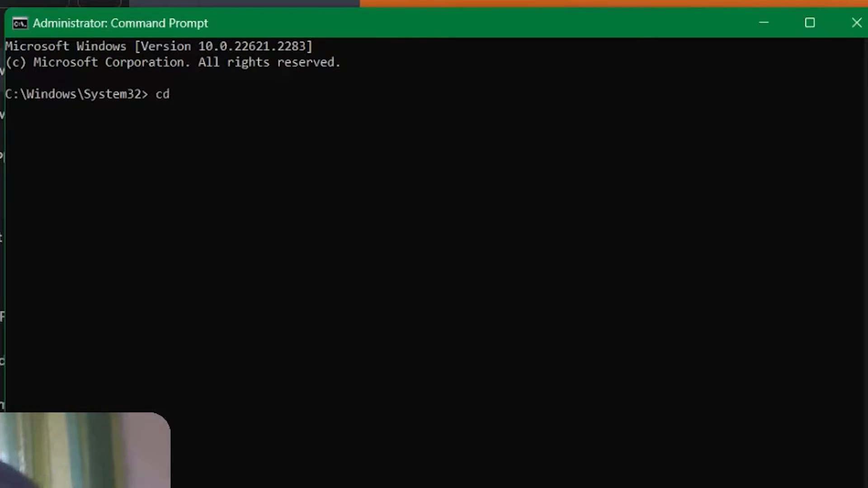
type("C:\\Users\\Anurag")
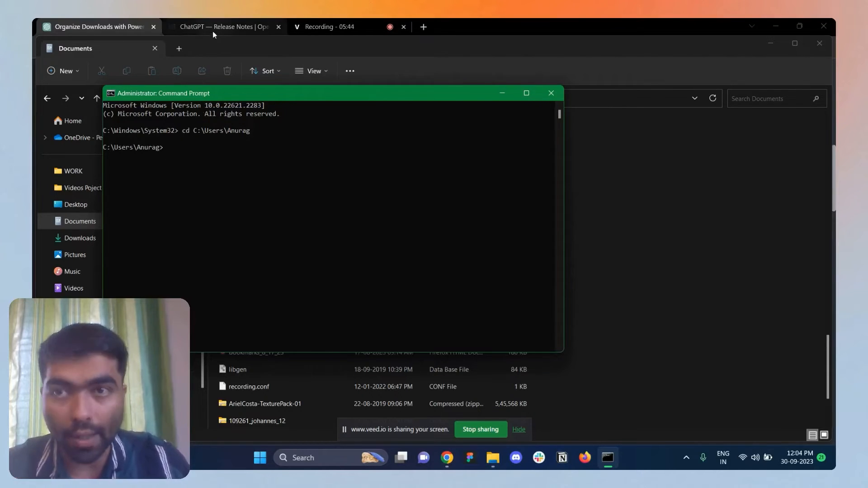
left_click(222, 26)
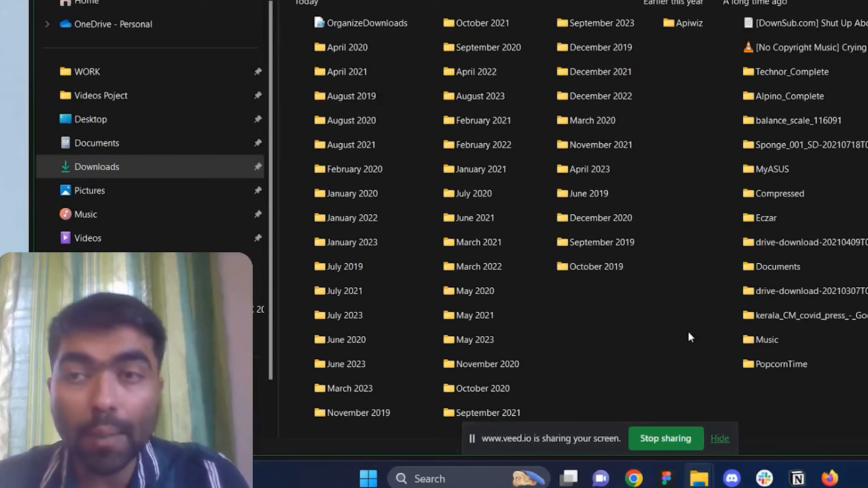
mouse_move(638, 307)
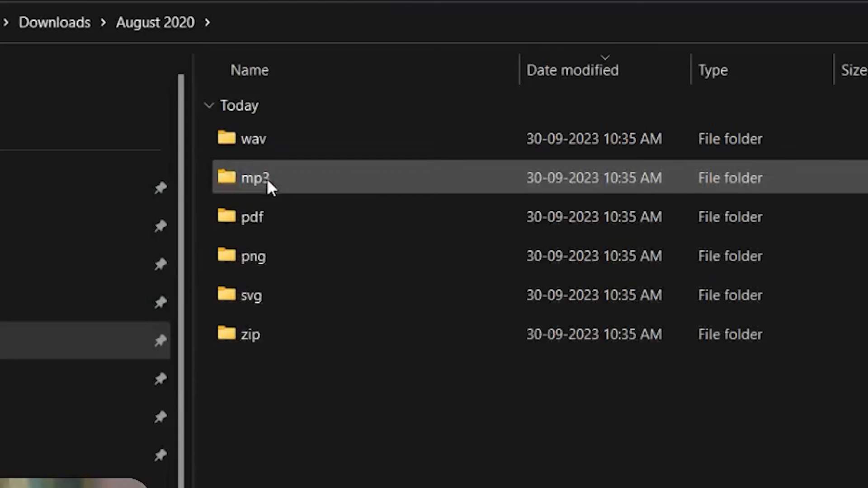
mouse_move(272, 182)
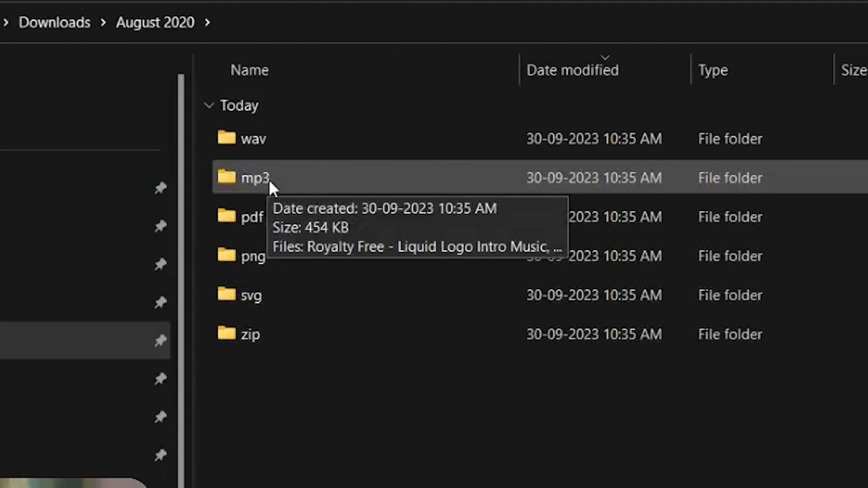
Open the mp3 folder inside August 2020 to view its sorted audio files
double_click(254, 179)
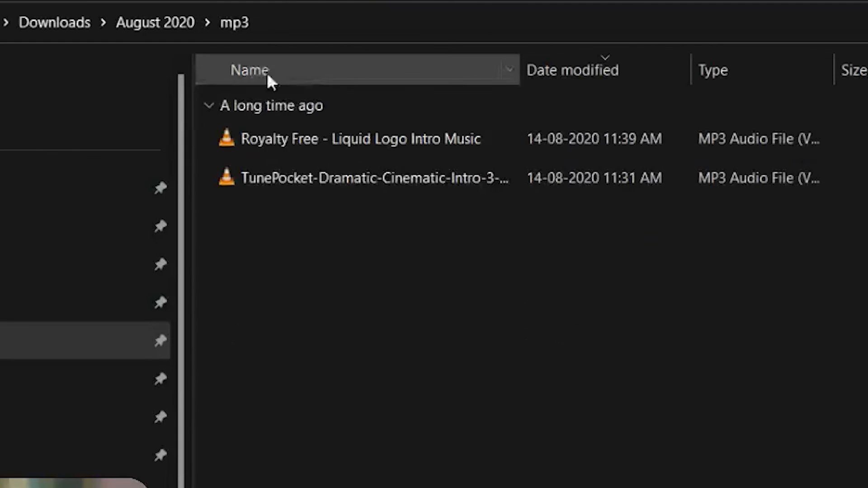